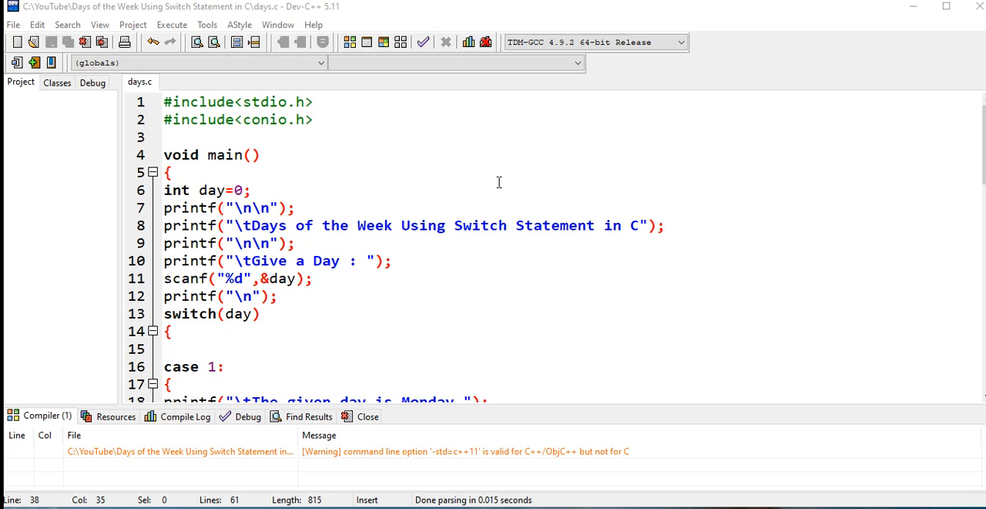
View the Dev-C++ version and license information from the Help menu.
left_click(313, 24)
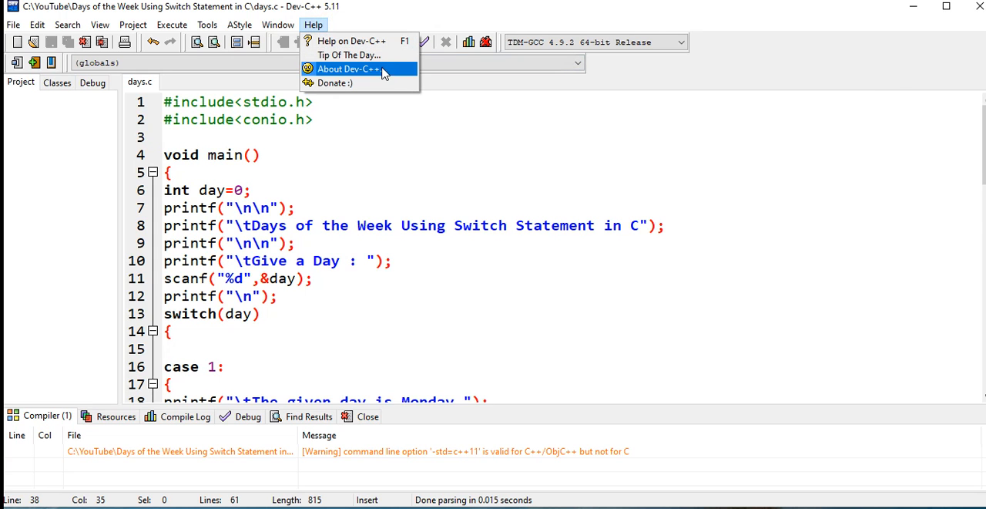
left_click(350, 69)
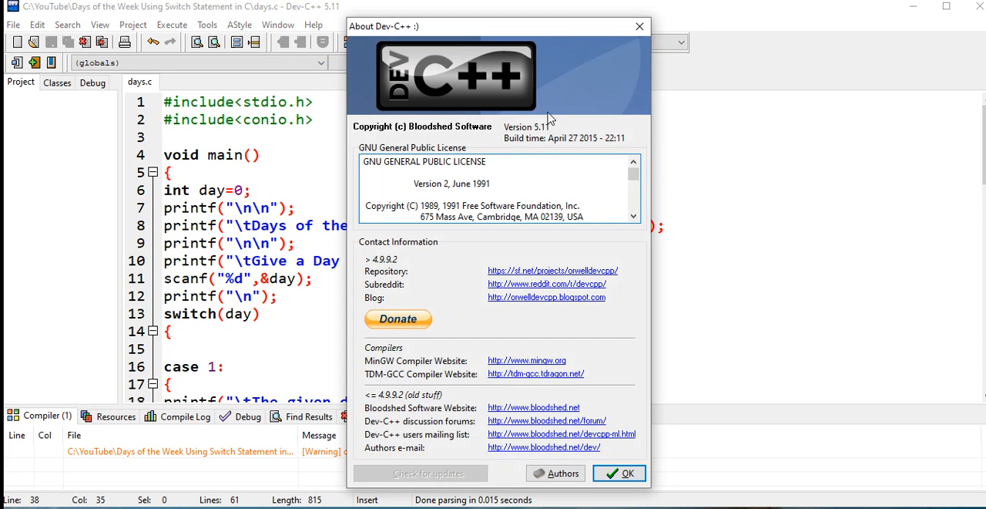
mouse_move(646, 52)
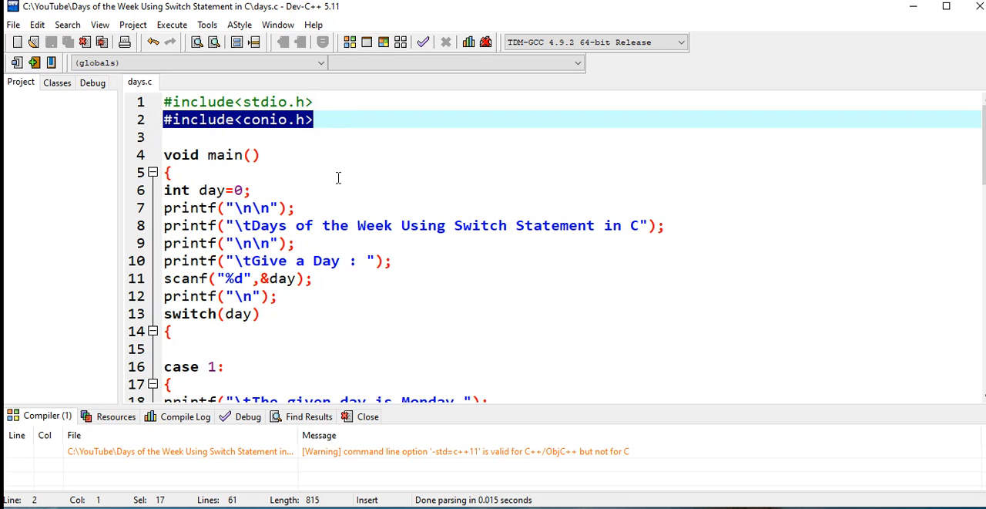
mouse_move(336, 168)
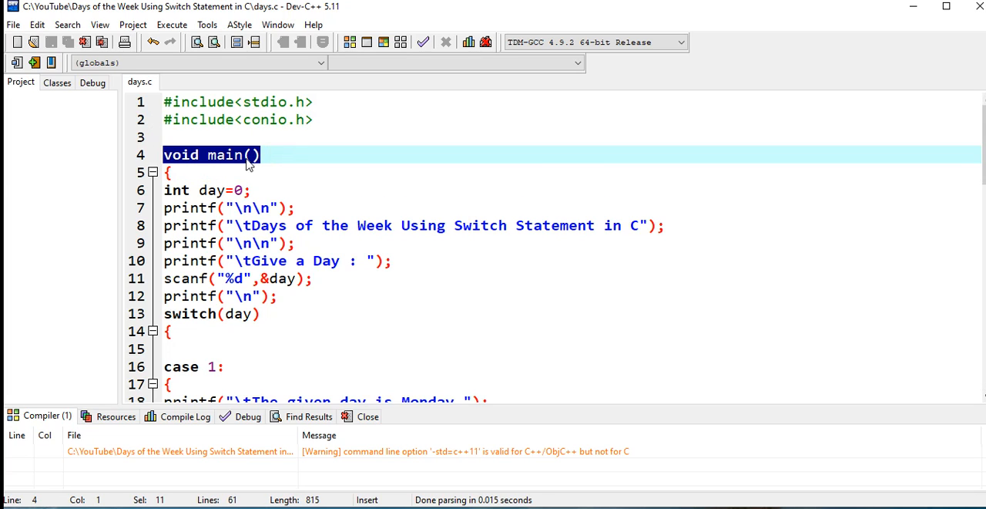
mouse_move(265, 164)
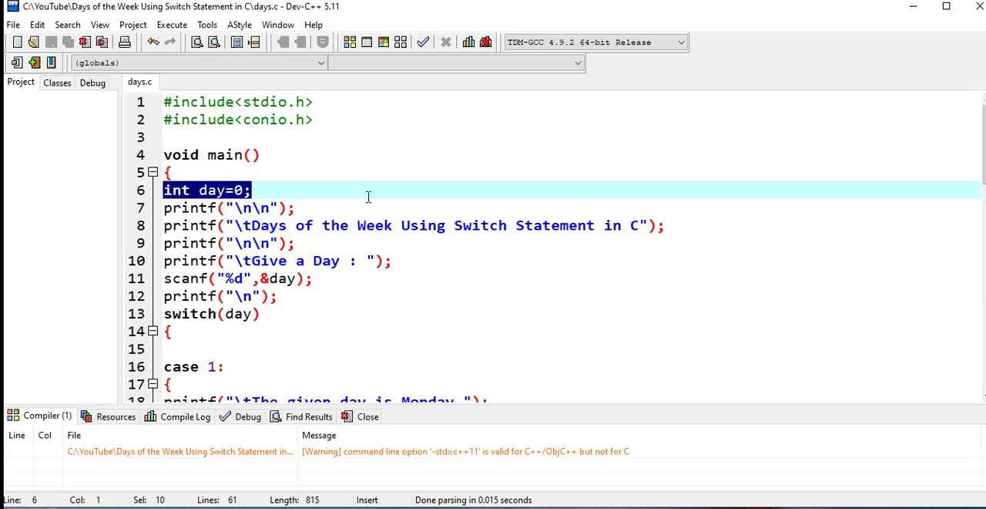
left_click(354, 297)
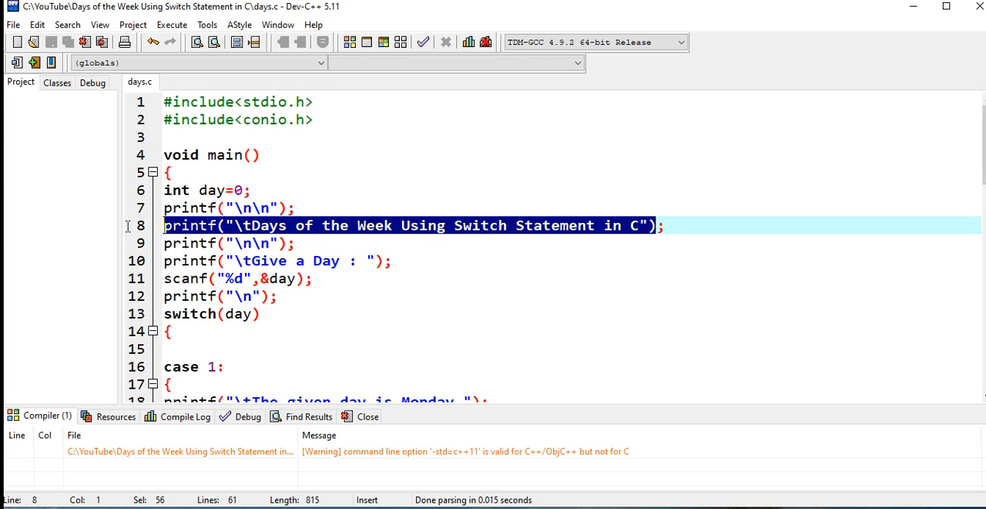
Click into the days.c code and scroll down through the switch statement.
left_click(210, 243)
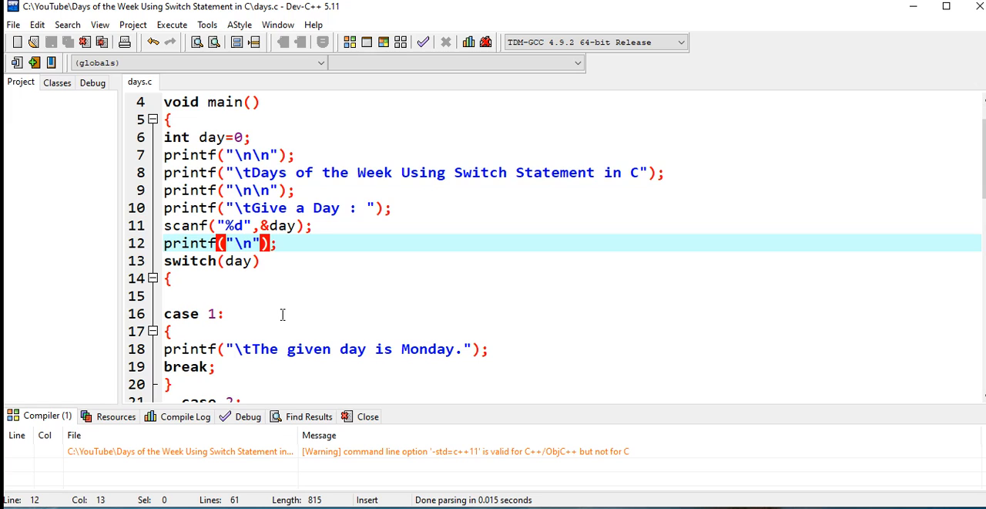
left_click(231, 260)
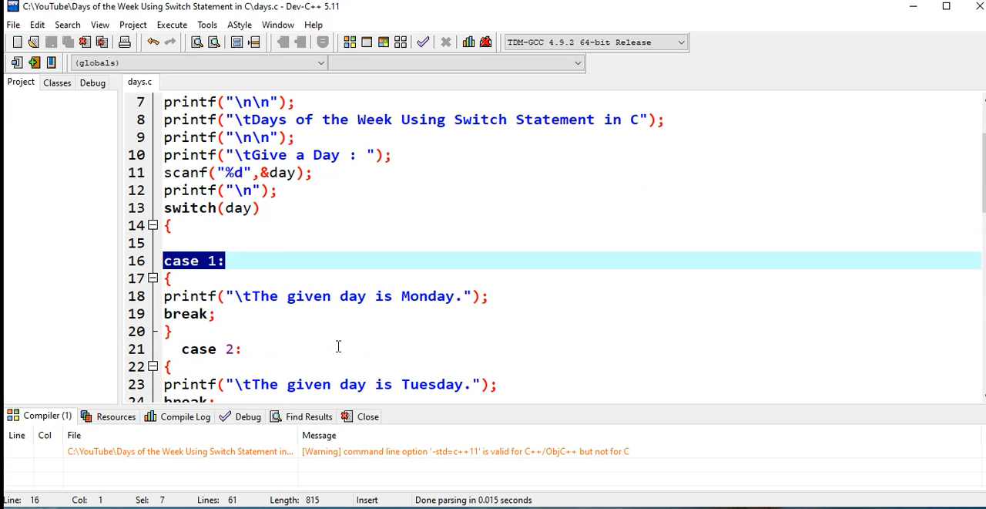
scroll("down", 3)
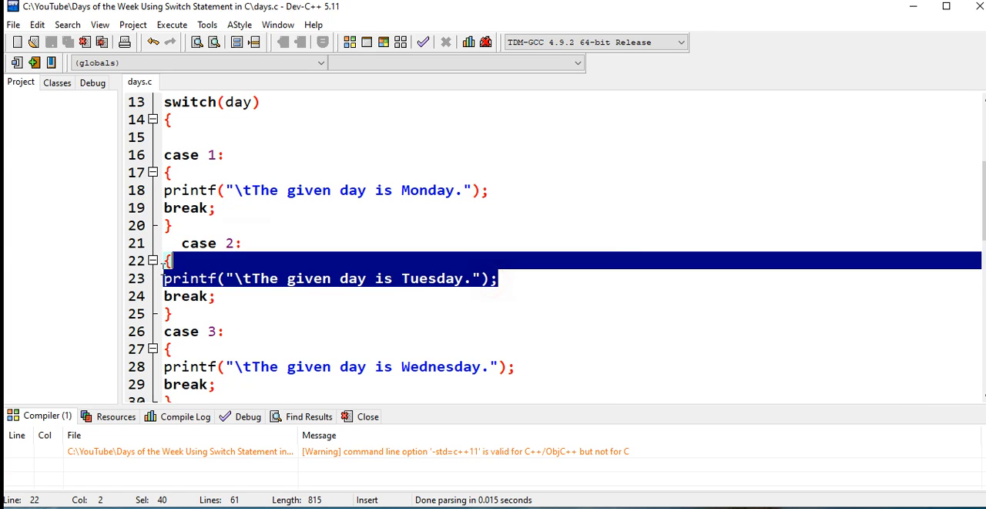
scroll("down", 3)
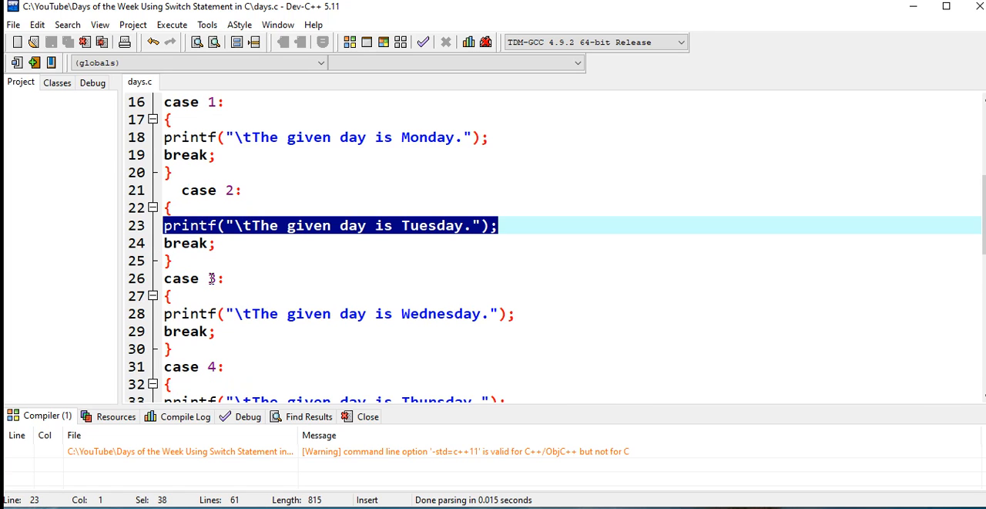
left_click(502, 313)
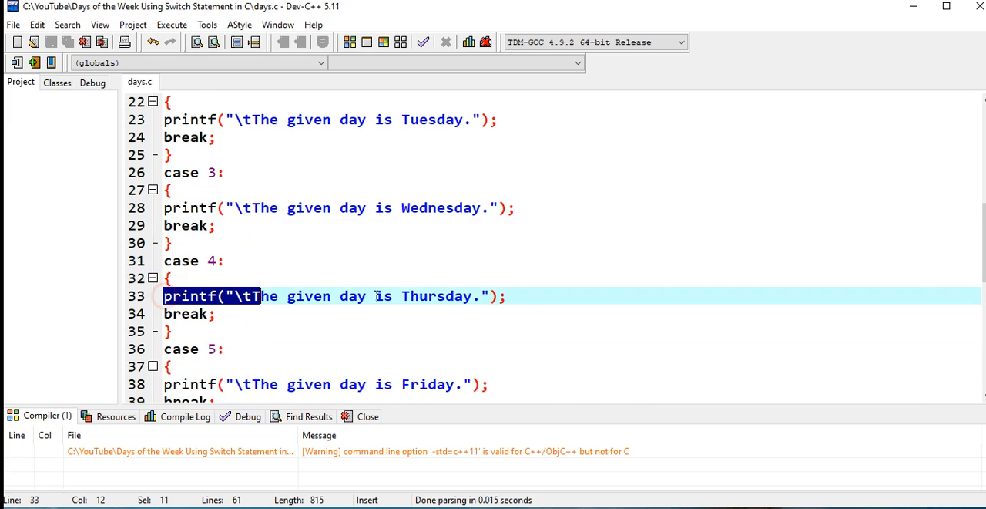
left_click(279, 331)
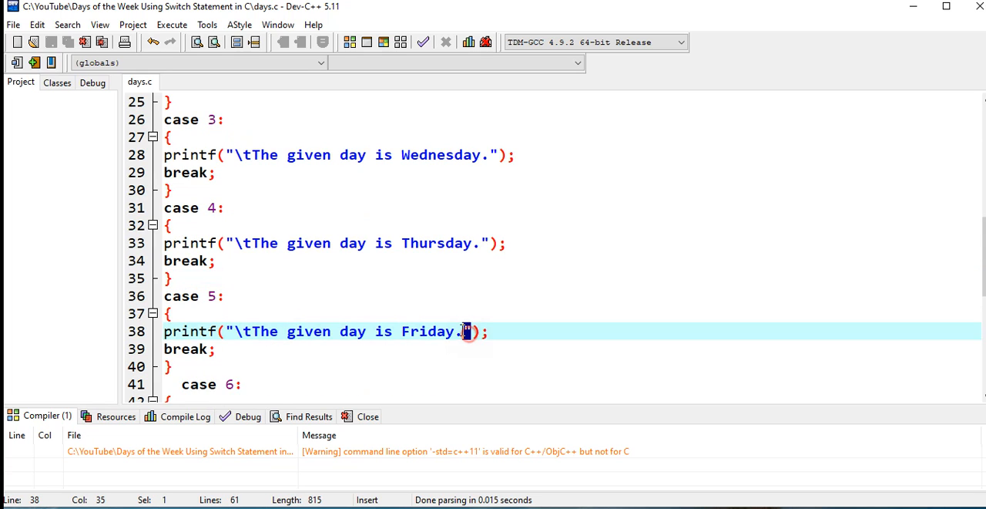
Scroll through the rest of days.c around the default printf.
scroll("down", 3)
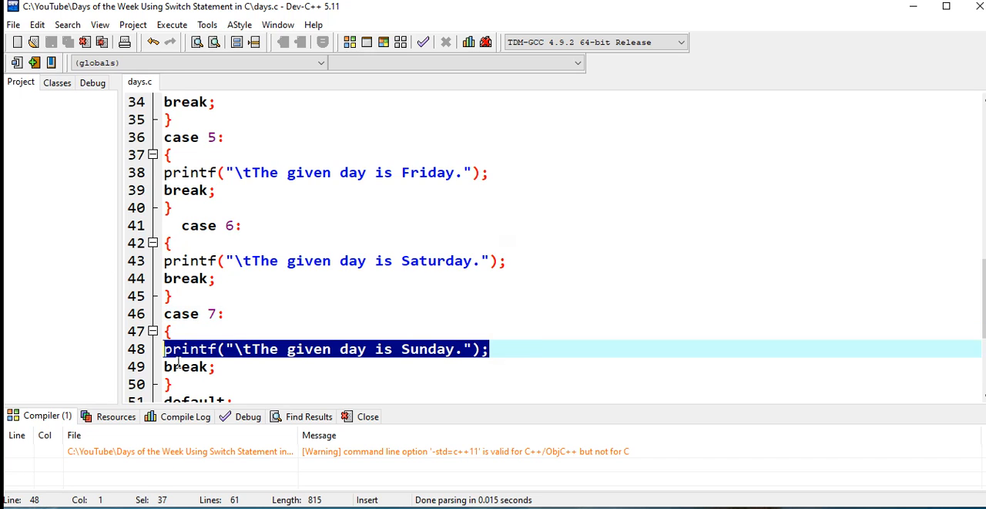
scroll("down", 3)
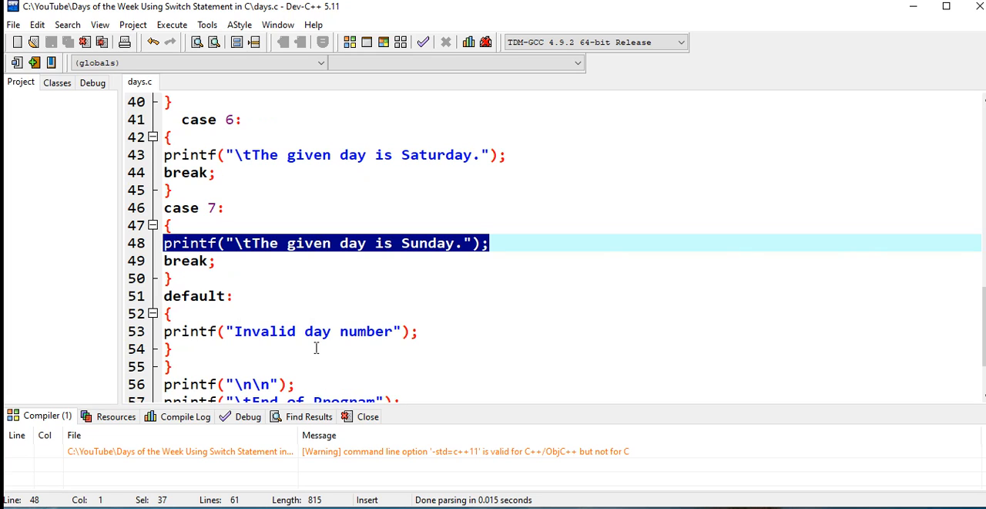
scroll("down", 3)
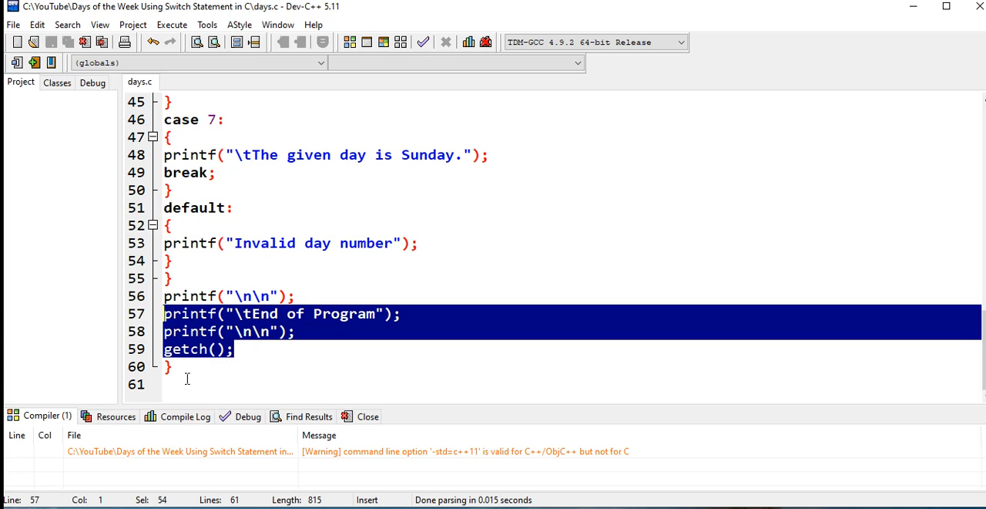
left_click(170, 366)
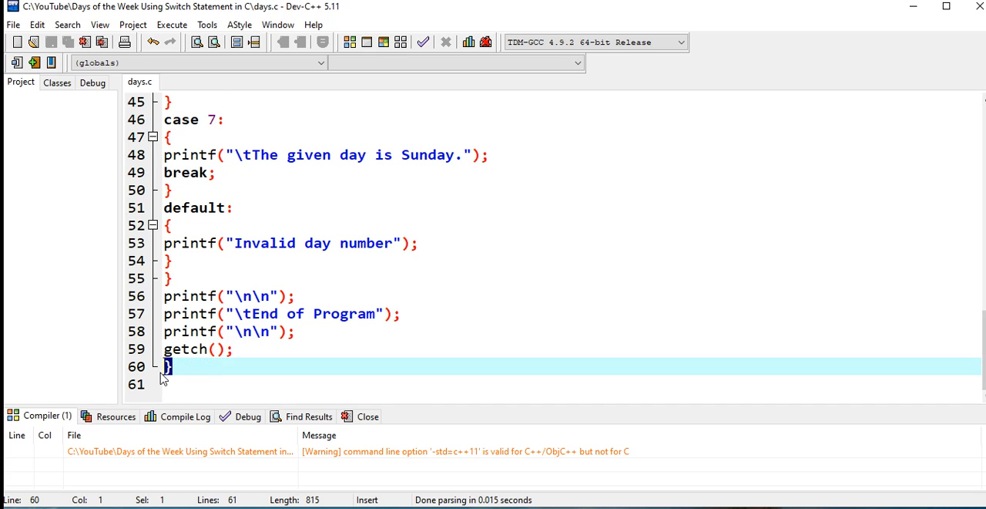
scroll("up", 3)
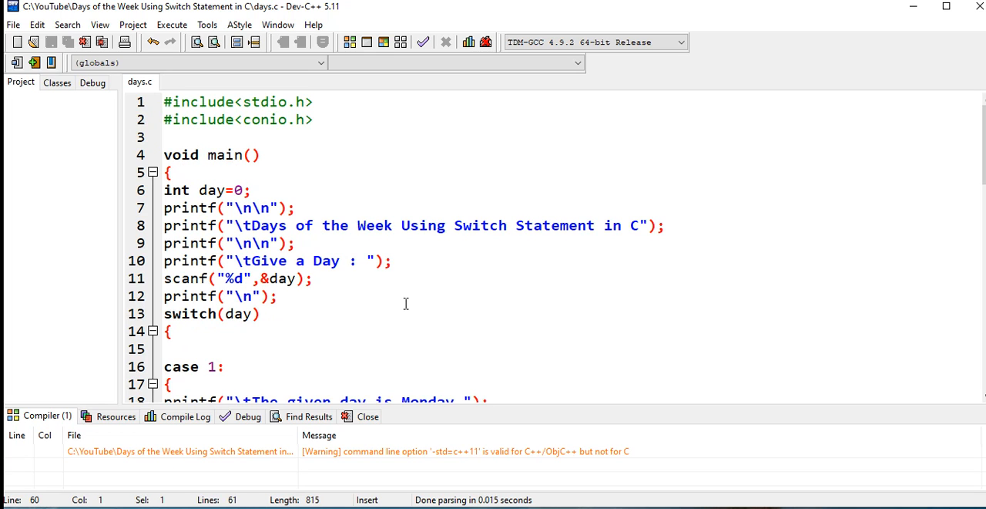
scroll("down", 3)
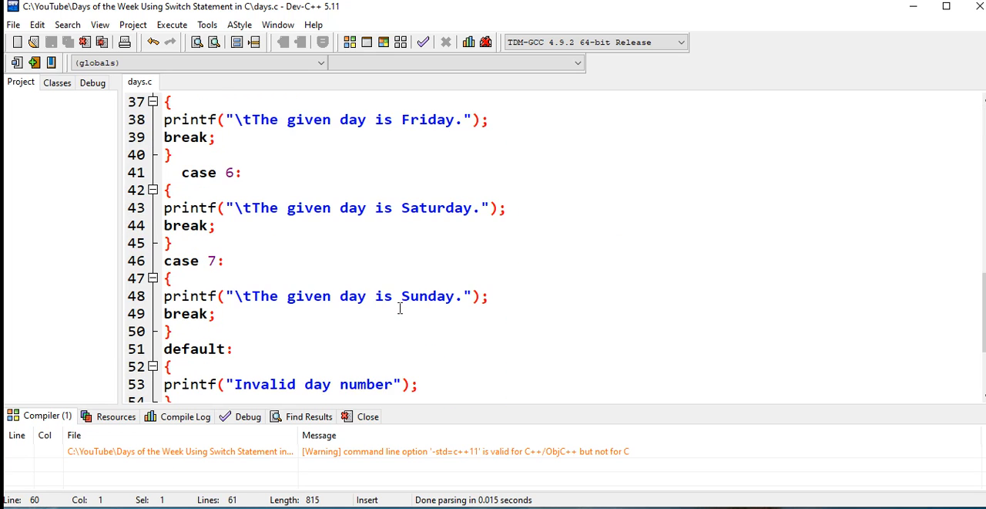
scroll("up", 3)
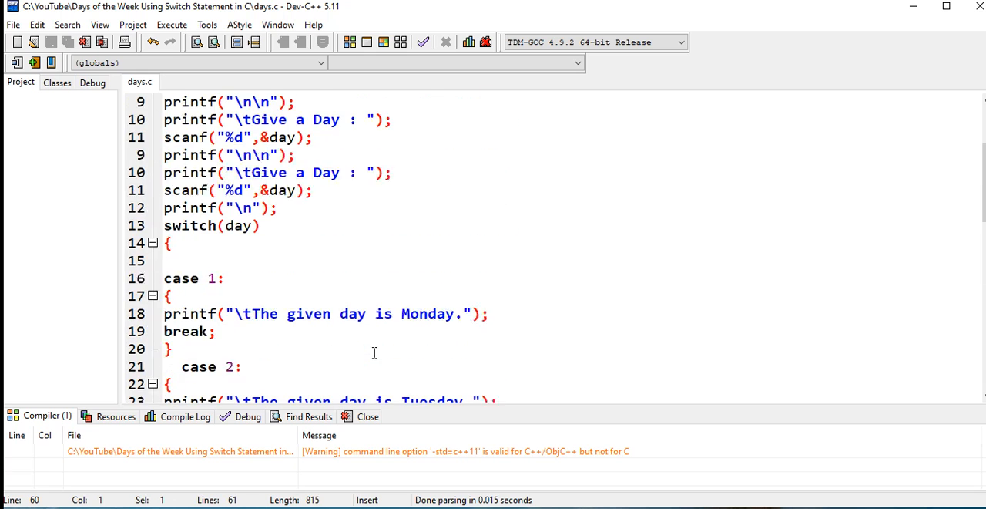
scroll("up", 3)
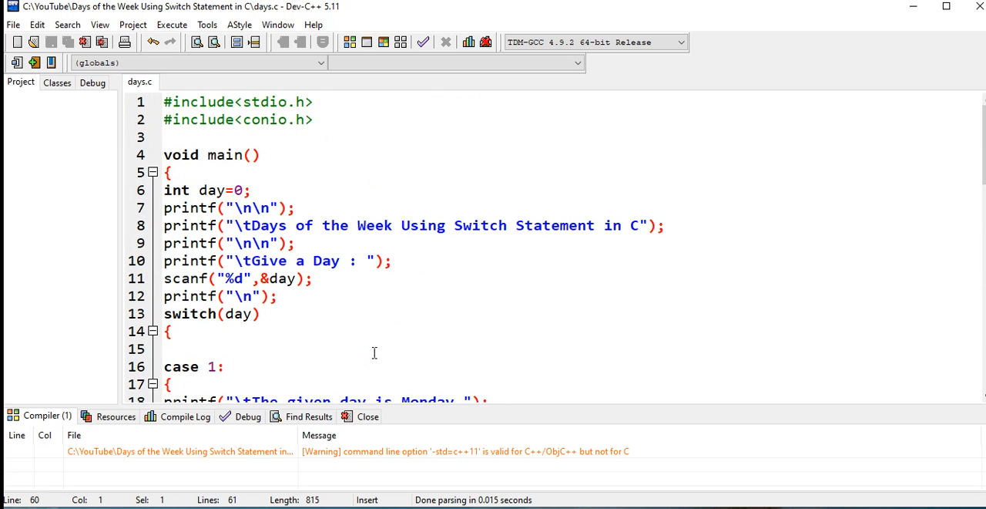
Compile and run days.c, confirm input 8 reports 'Invalid day number', close the console.
left_click(171, 23)
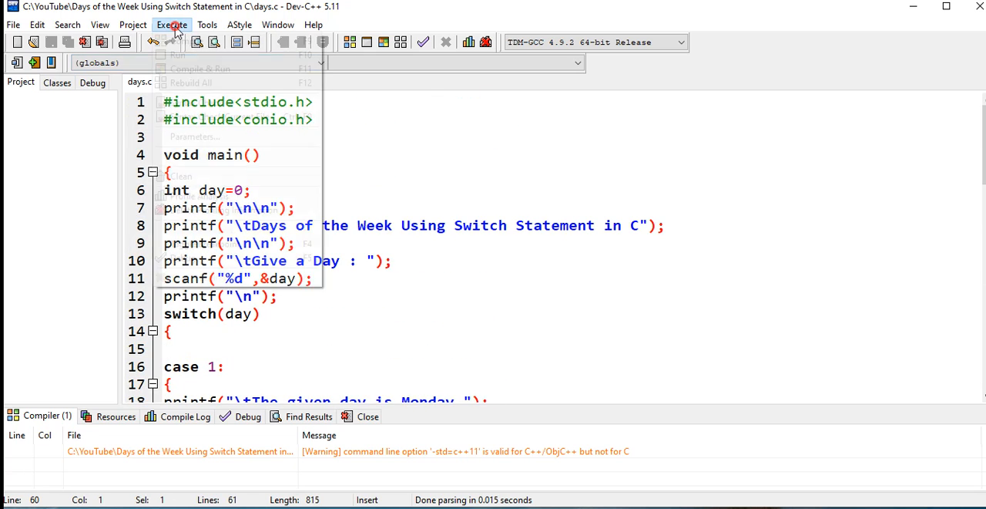
left_click(200, 68)
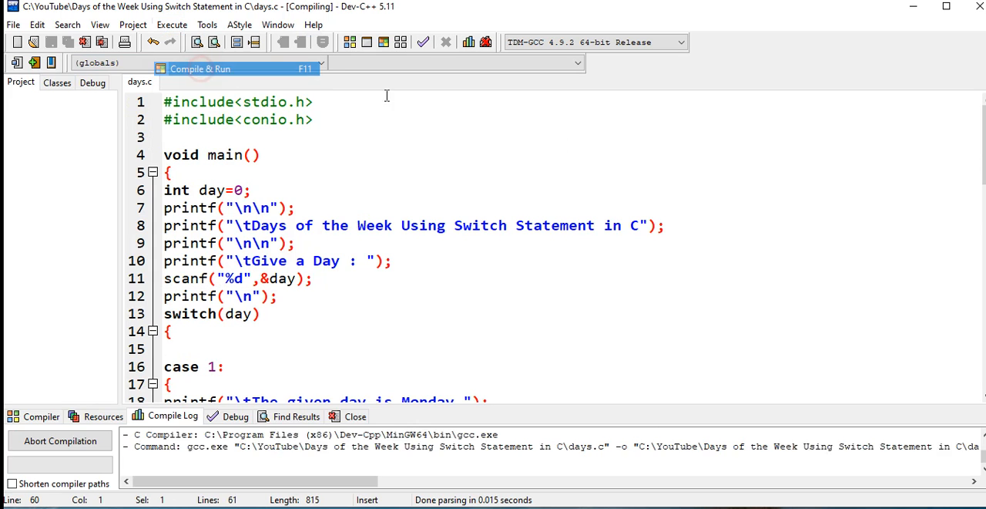
left_click(199, 69)
type("8")
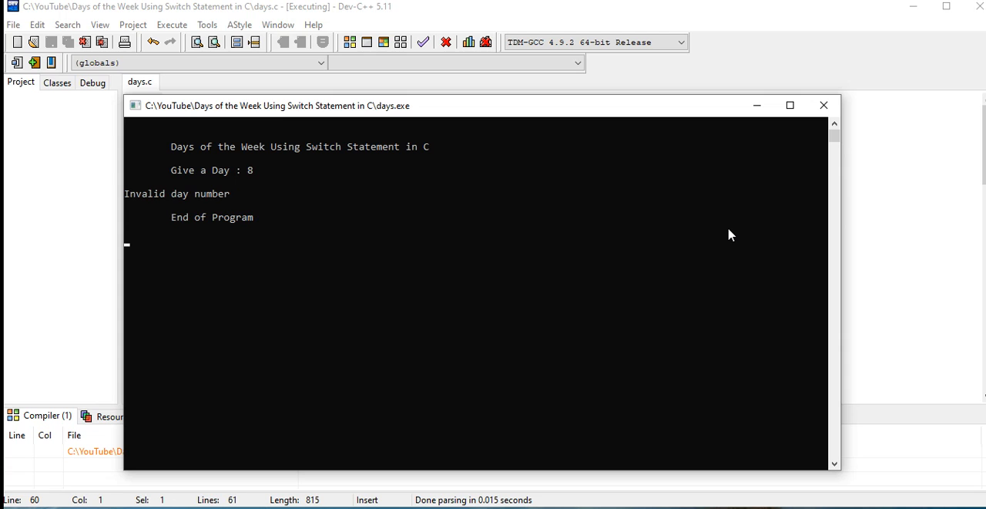
mouse_move(824, 105)
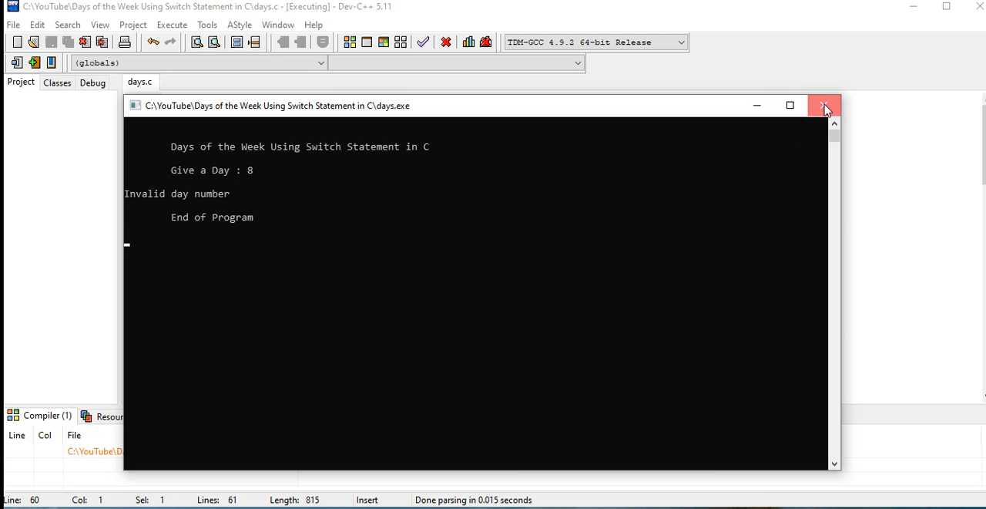
left_click(824, 105)
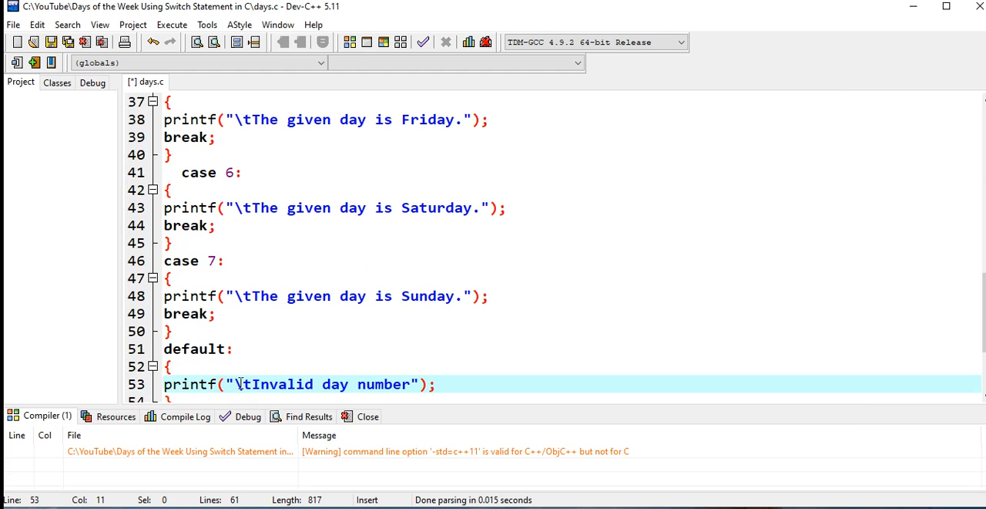
Compile & Run days.c, enter 4 to get 'The given day is Thursday.', close the console.
left_click(172, 24)
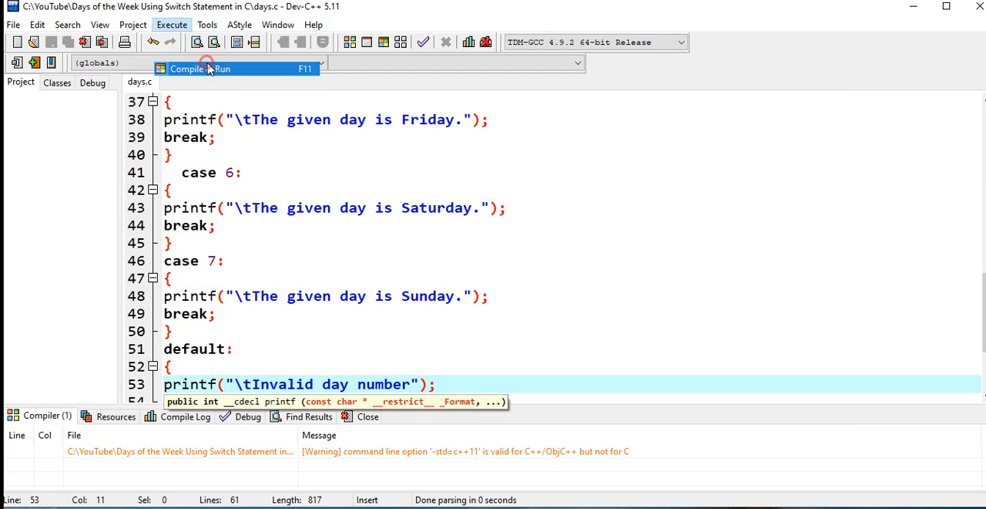
left_click(187, 69)
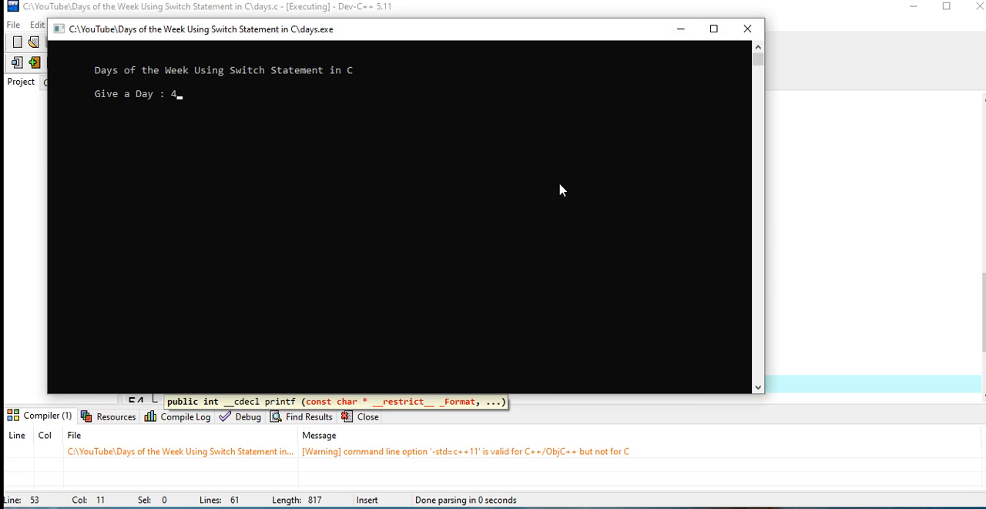
key("Return")
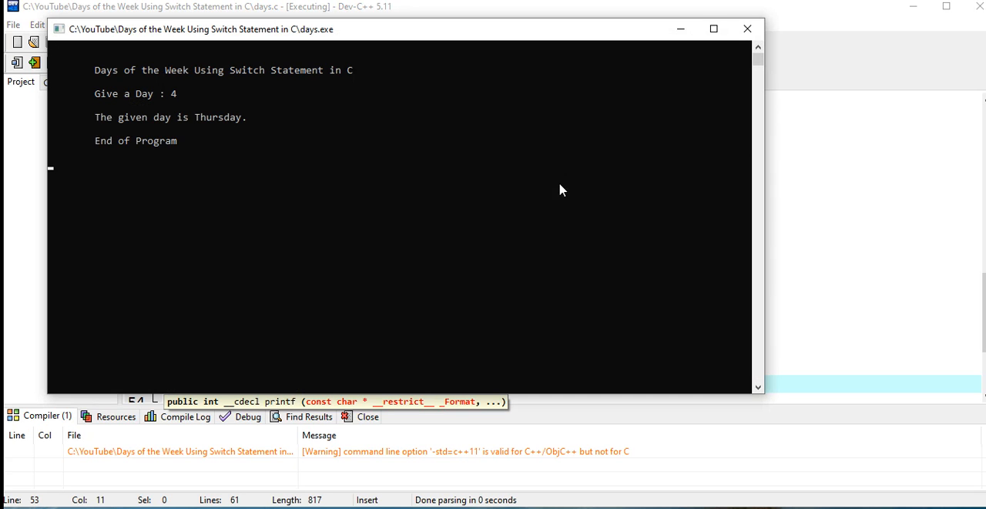
left_click(171, 24)
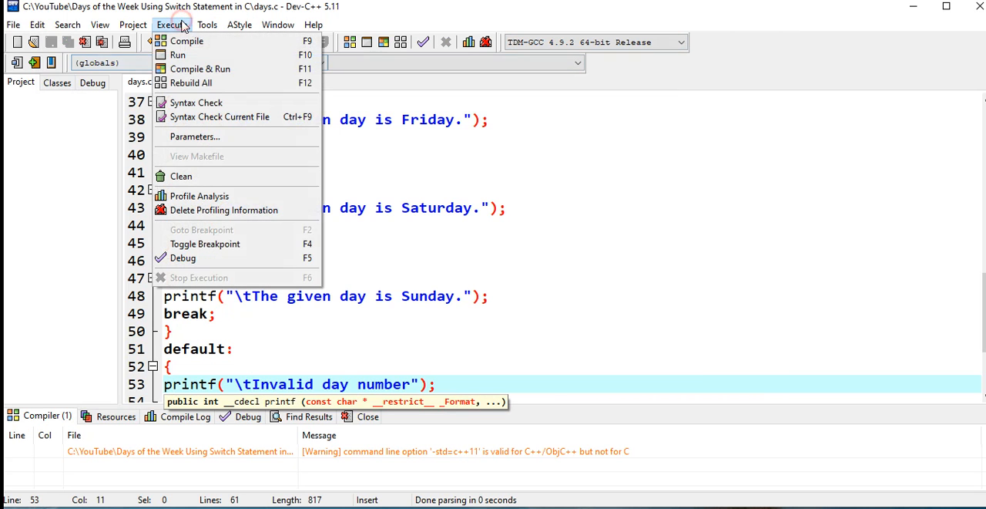
Run days.exe with input 1 (Monday), then input 5 (Friday), closing each console.
left_click(178, 54)
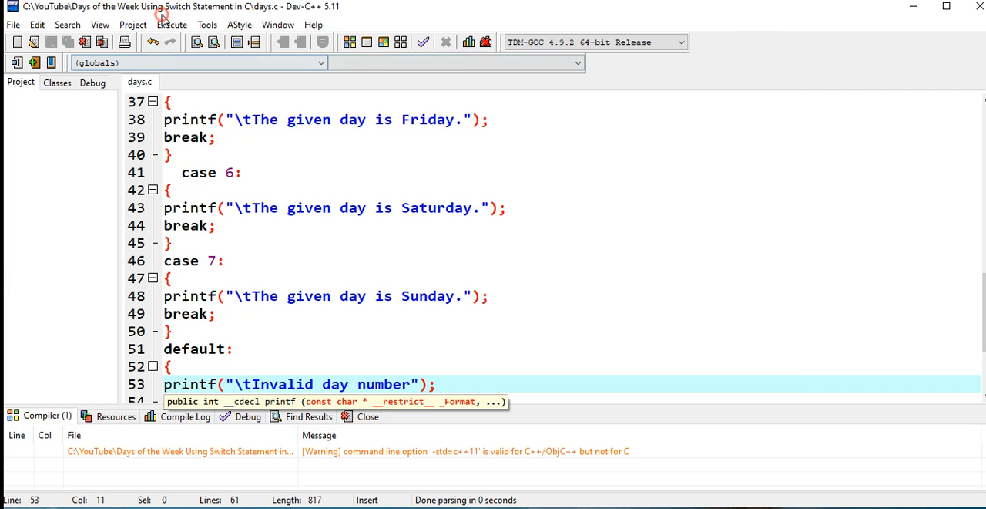
left_click(172, 24)
type("1")
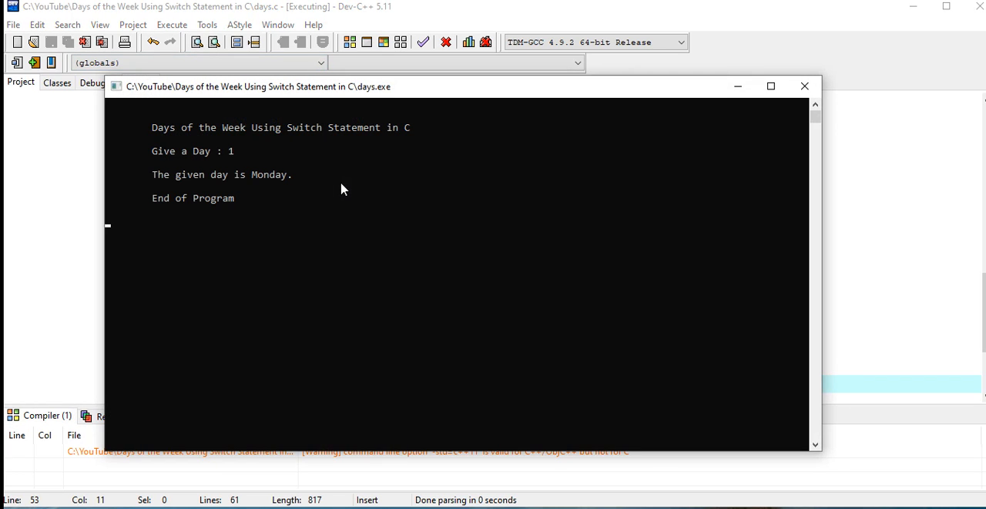
mouse_move(730, 88)
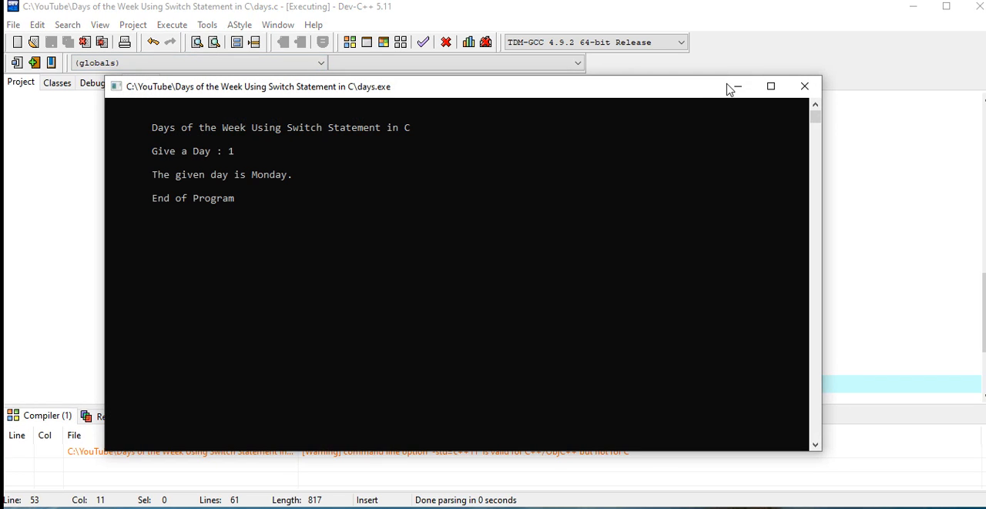
left_click(171, 24)
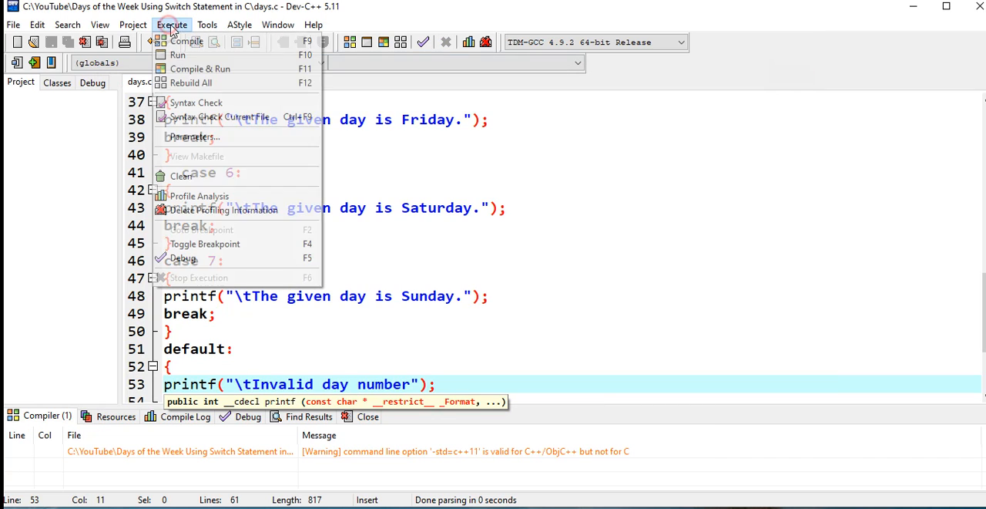
mouse_move(178, 54)
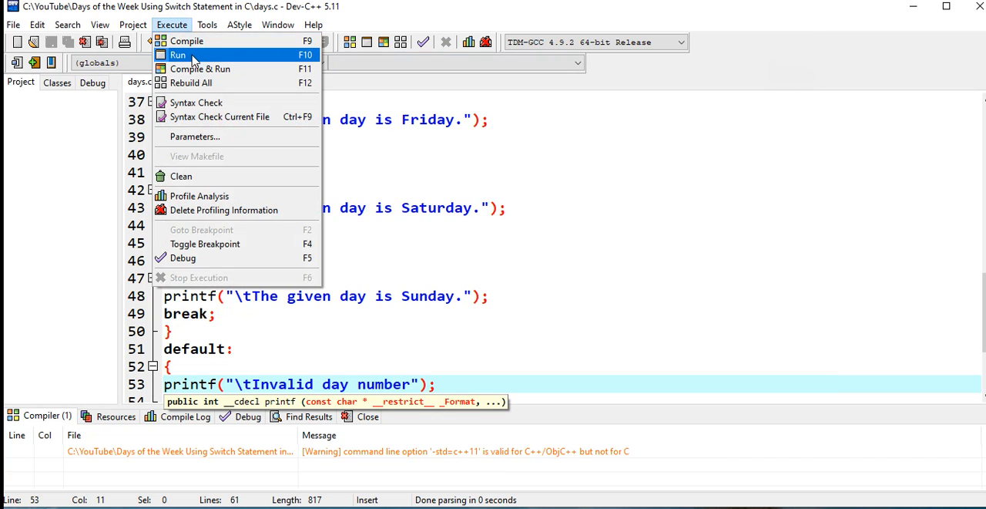
left_click(178, 55)
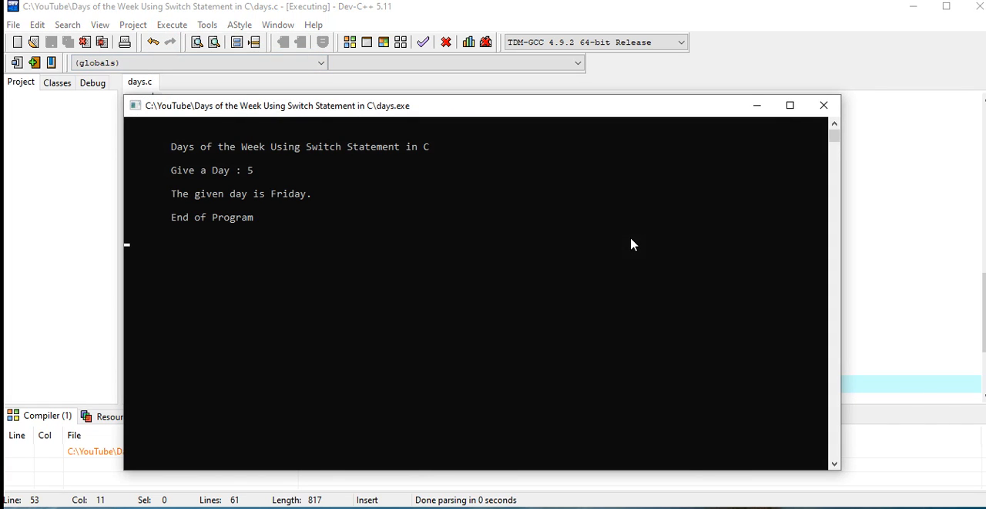
mouse_move(635, 236)
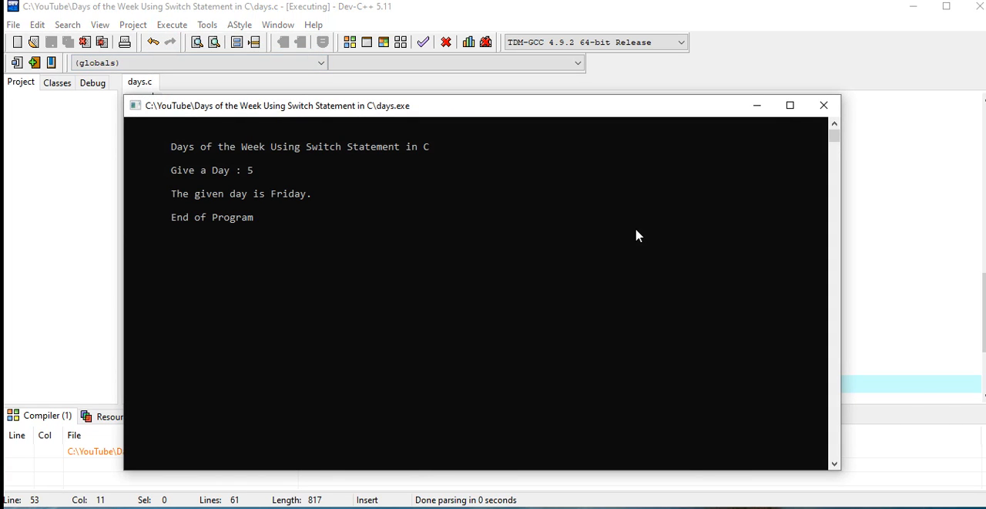
mouse_move(824, 105)
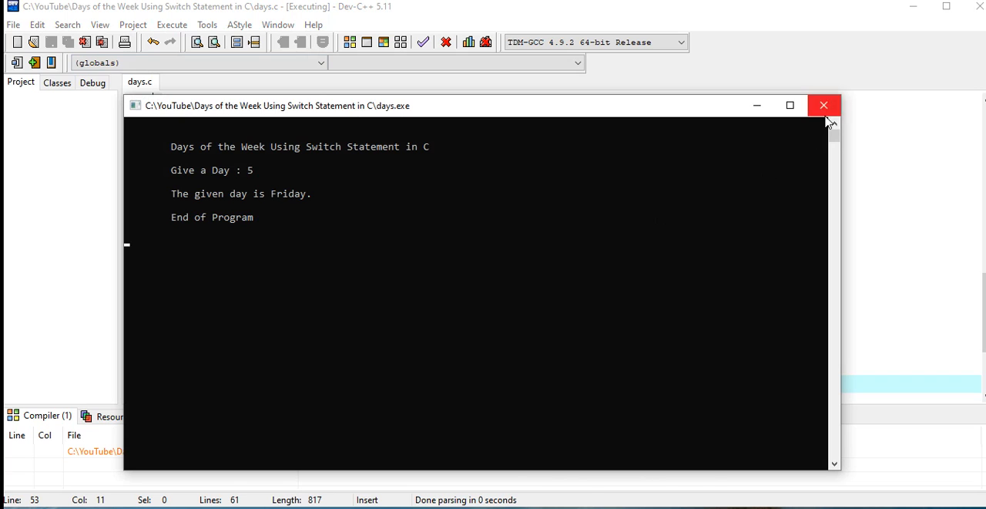
left_click(823, 105)
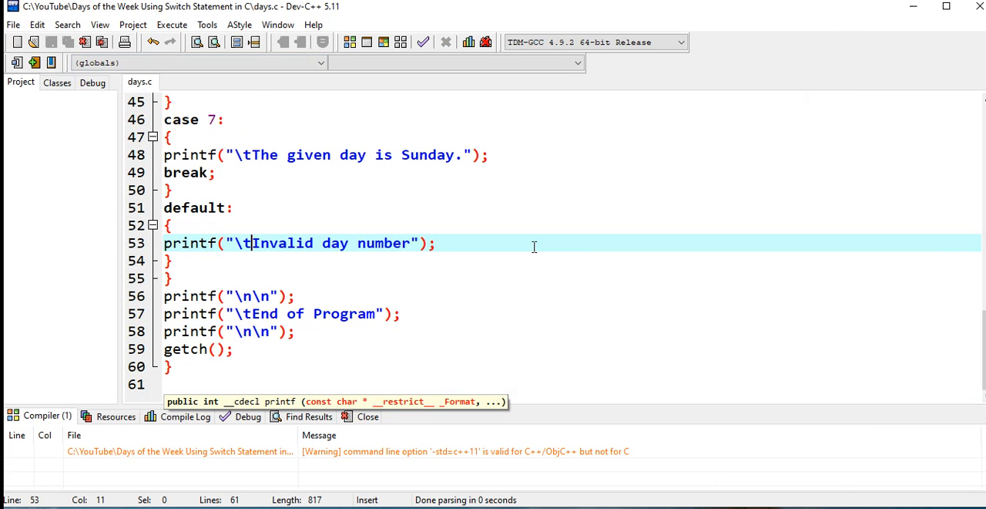
scroll("up", 3)
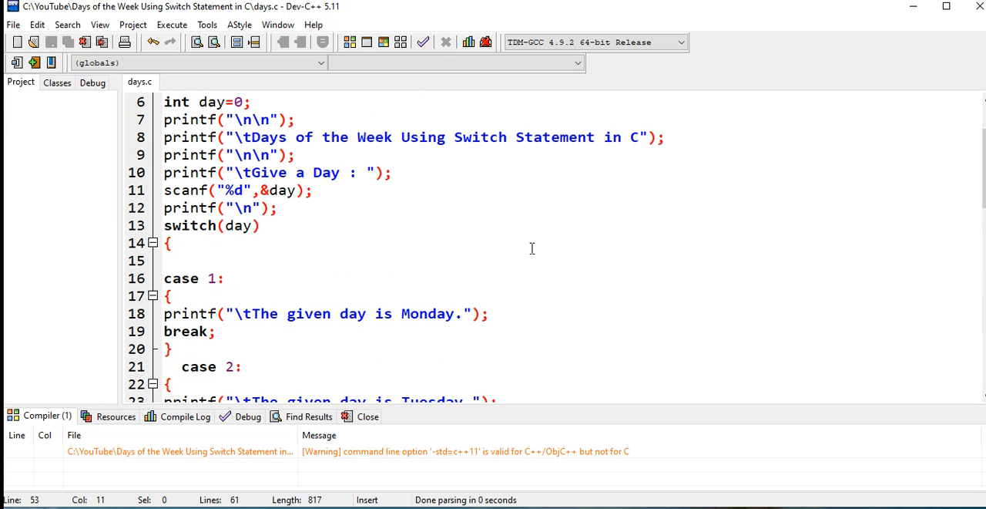
scroll("down", 3)
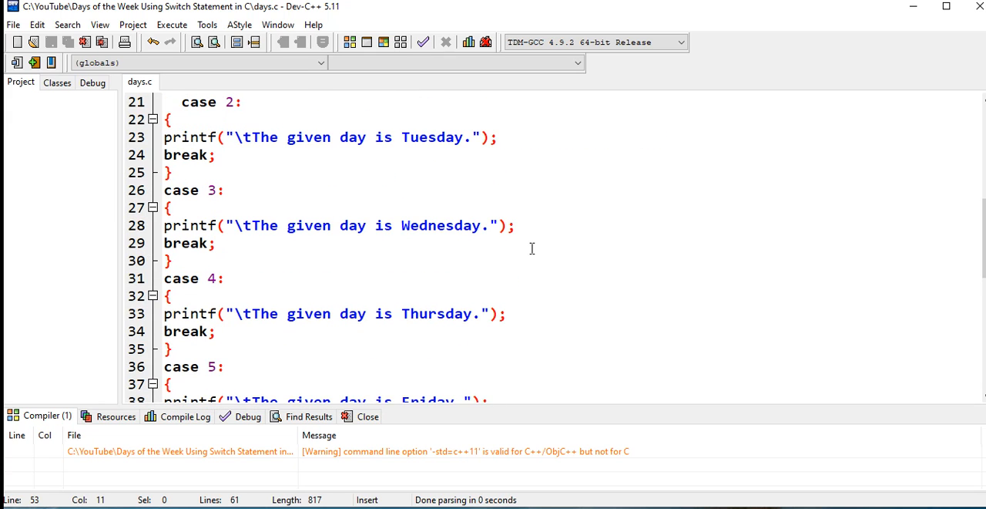
scroll("up", 3)
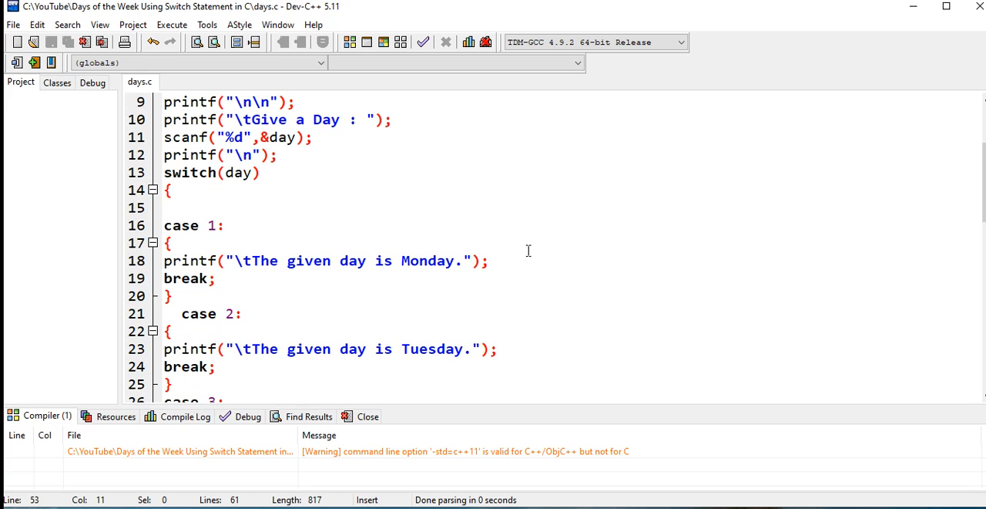
scroll("up", 3)
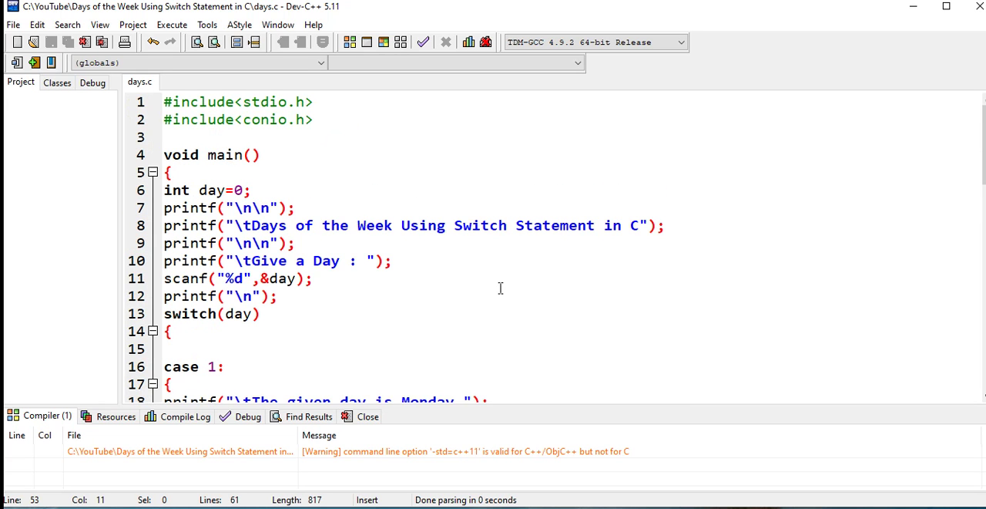
scroll("down", 3)
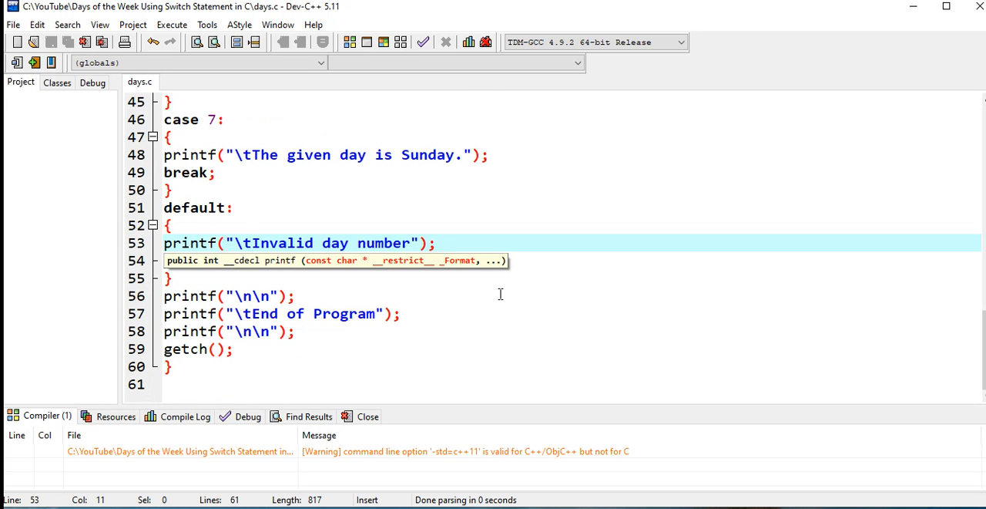
scroll("up", 3)
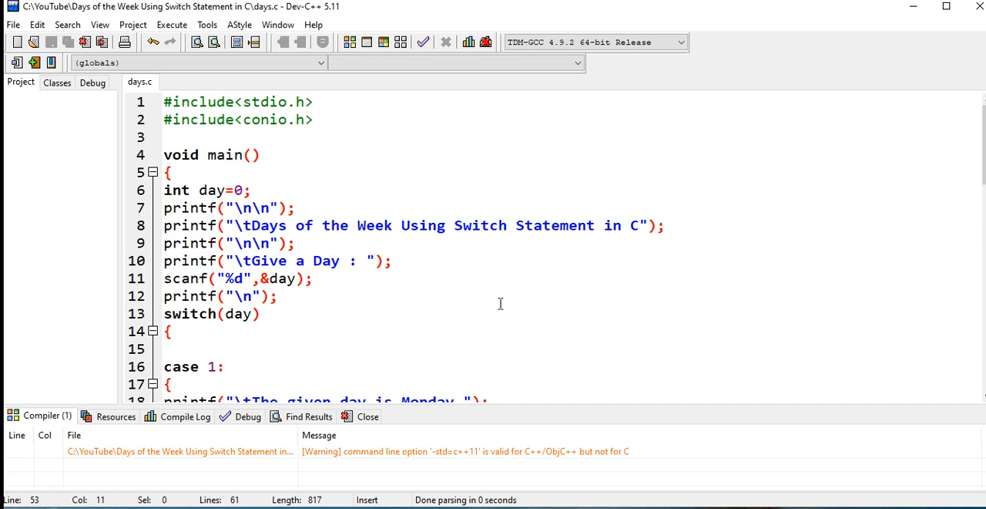
mouse_move(591, 254)
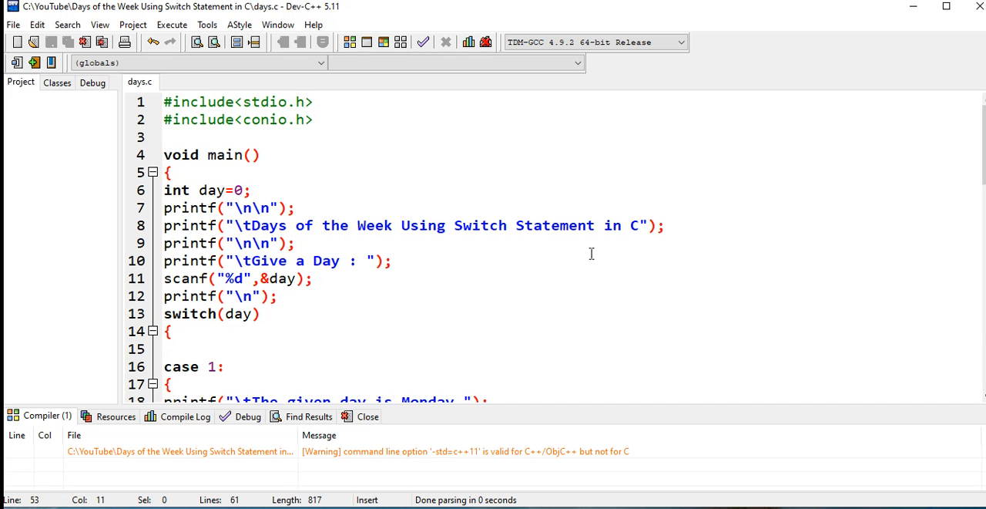
scroll("down", 3)
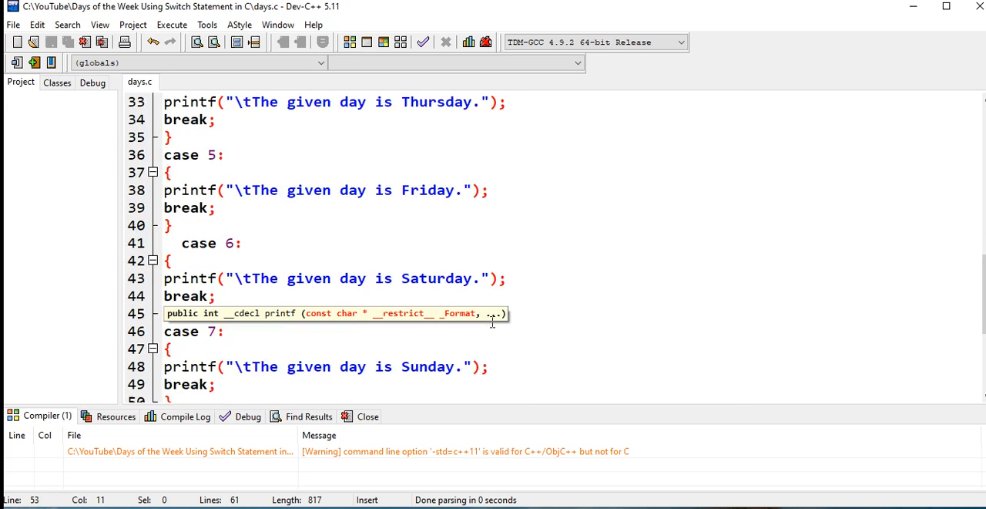